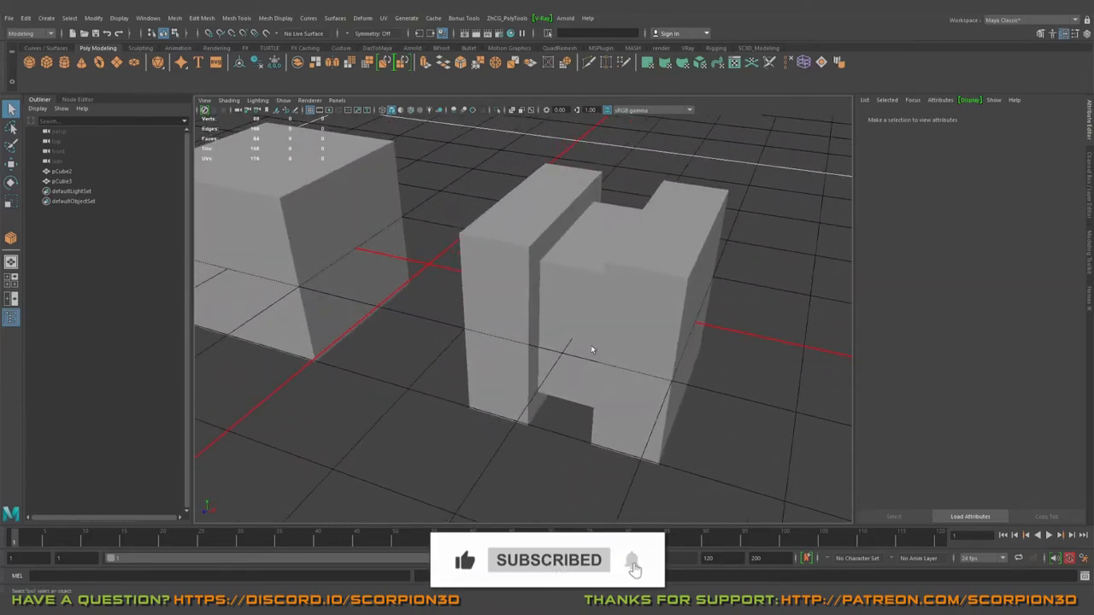
- Orbit to a front-on view of the H-shaped model and show it smoothed and shaded
left_click_drag(590, 349, 459, 175)
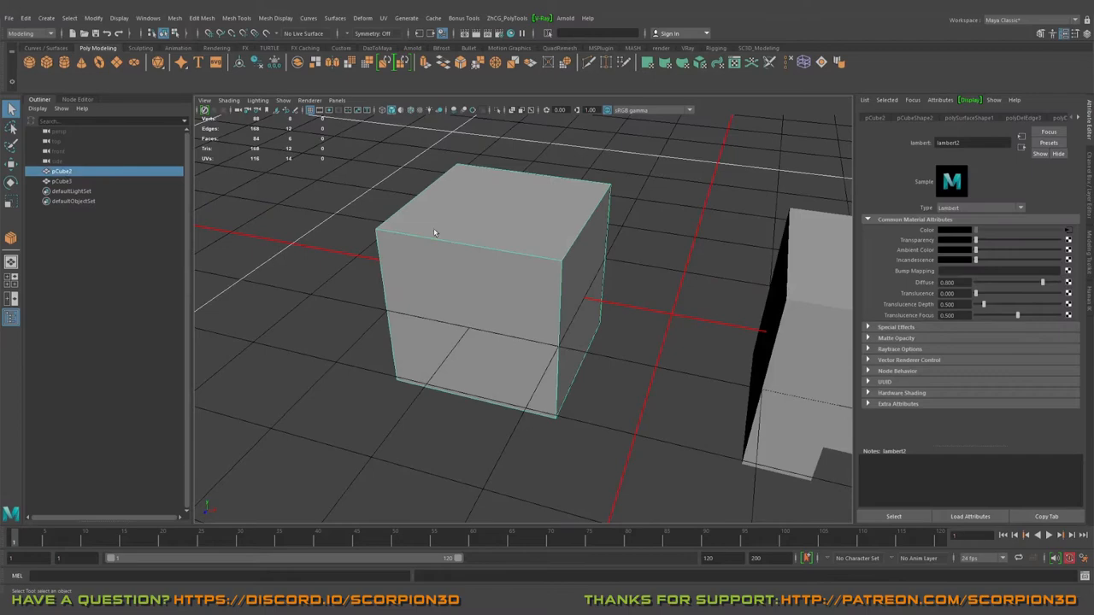
mouse_move(498, 276)
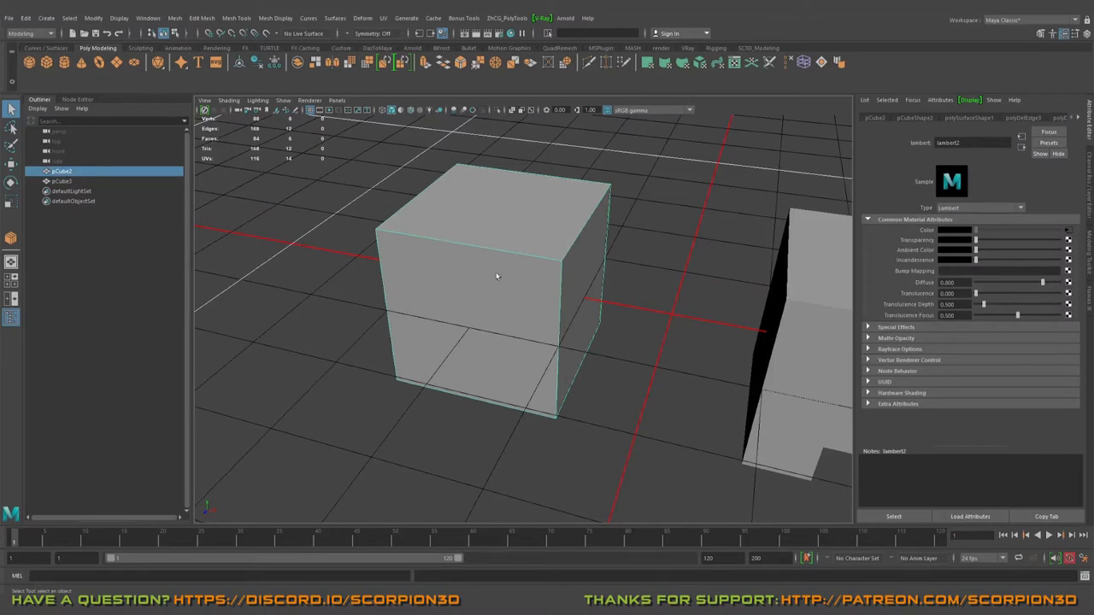
left_click_drag(498, 276, 645, 268)
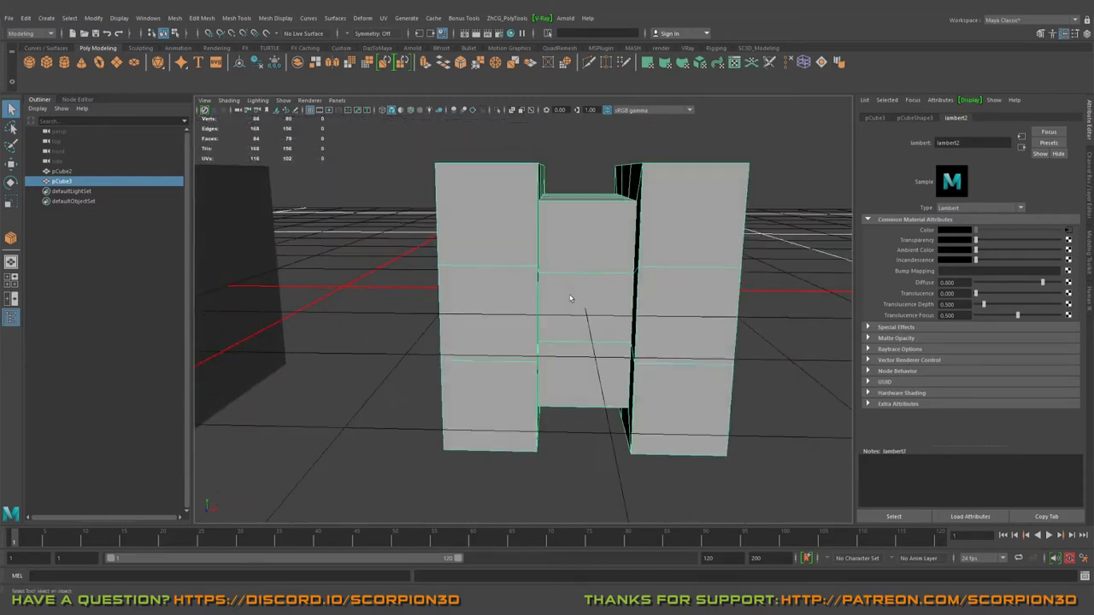
left_click_drag(571, 299, 534, 321)
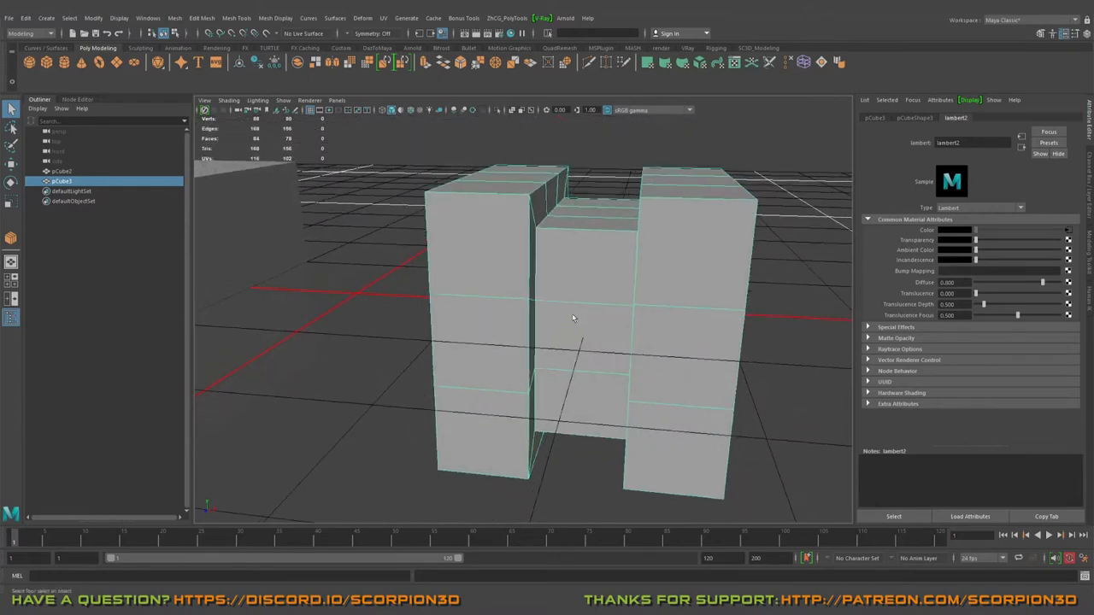
left_click_drag(572, 319, 727, 323)
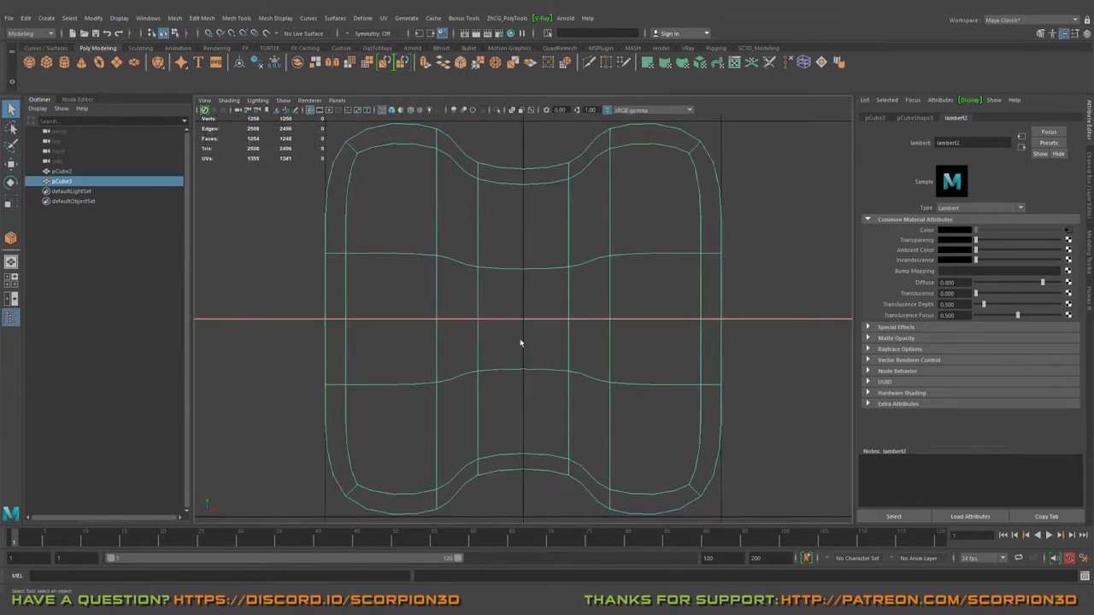
key("5")
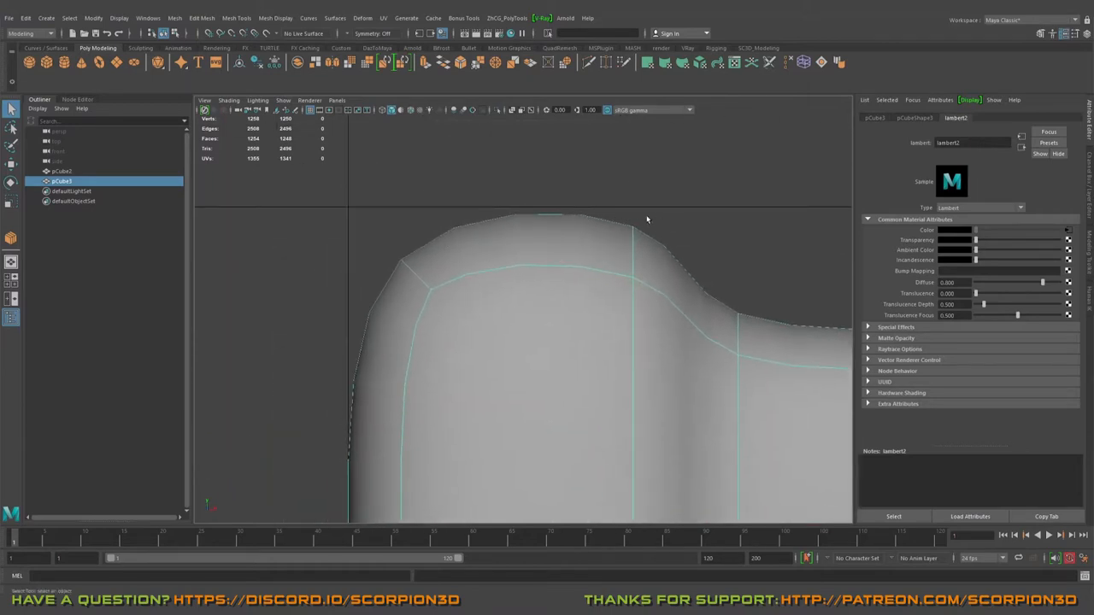
mouse_move(344, 267)
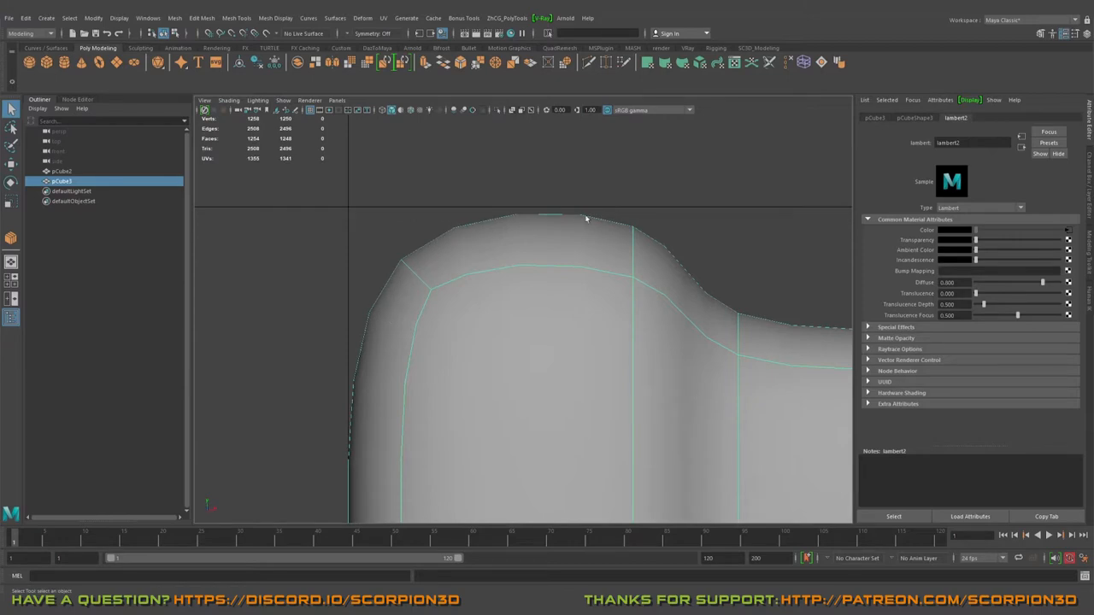
mouse_move(466, 225)
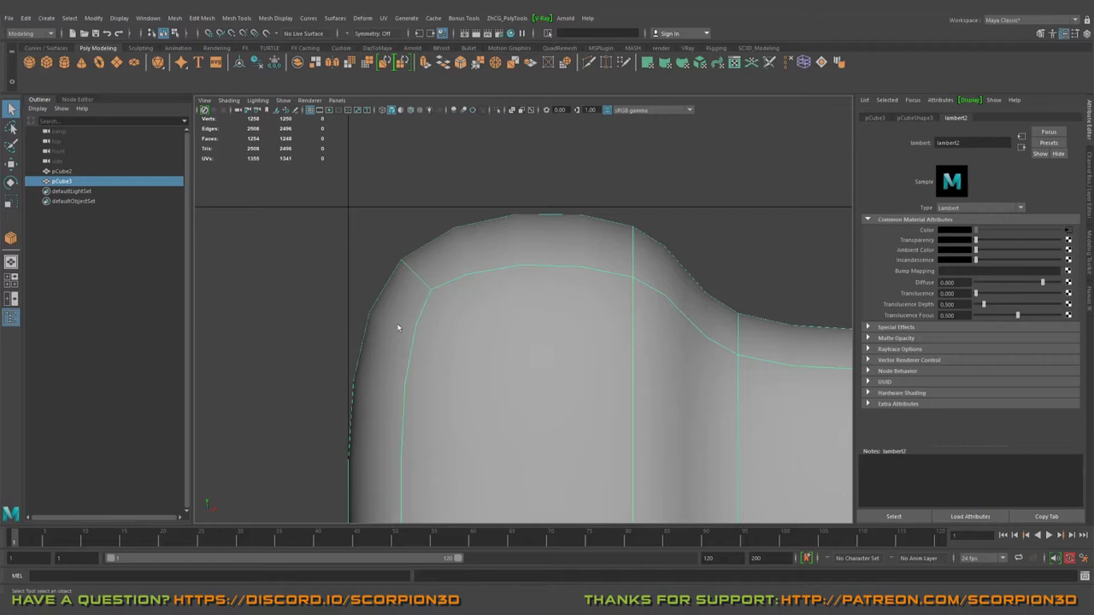
mouse_move(402, 261)
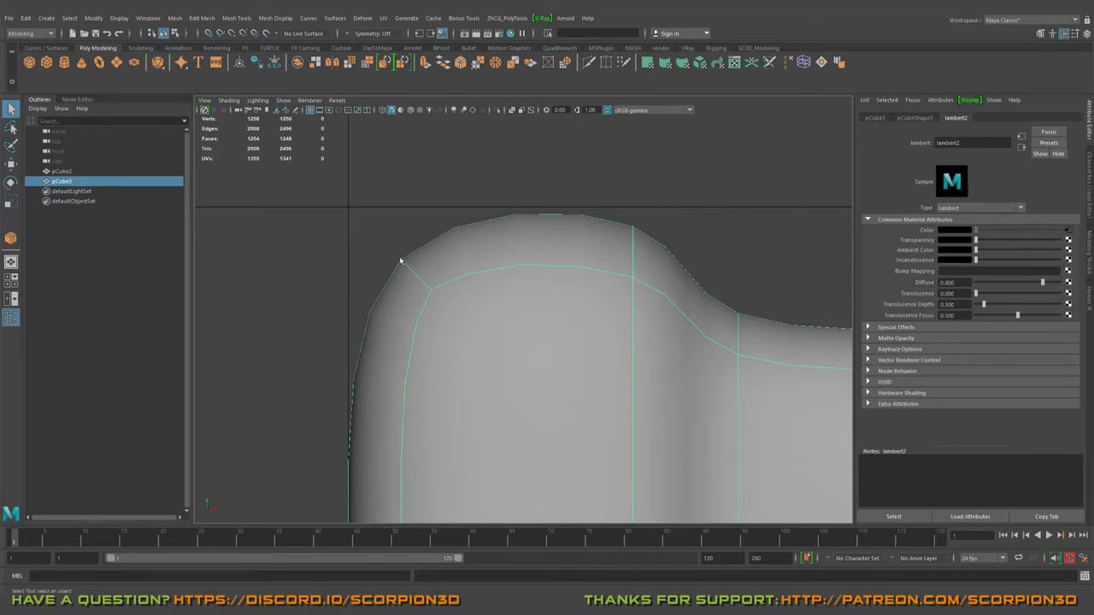
mouse_move(581, 218)
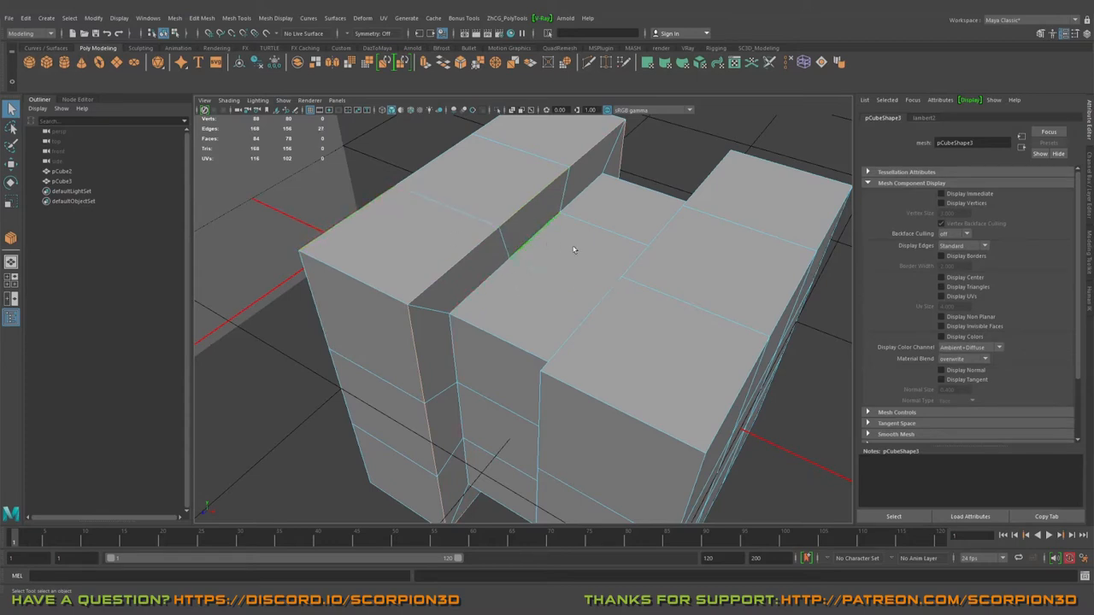
- Orbit around the H-shaped model to inspect its top and side border edges
left_click_drag(574, 249, 662, 203)
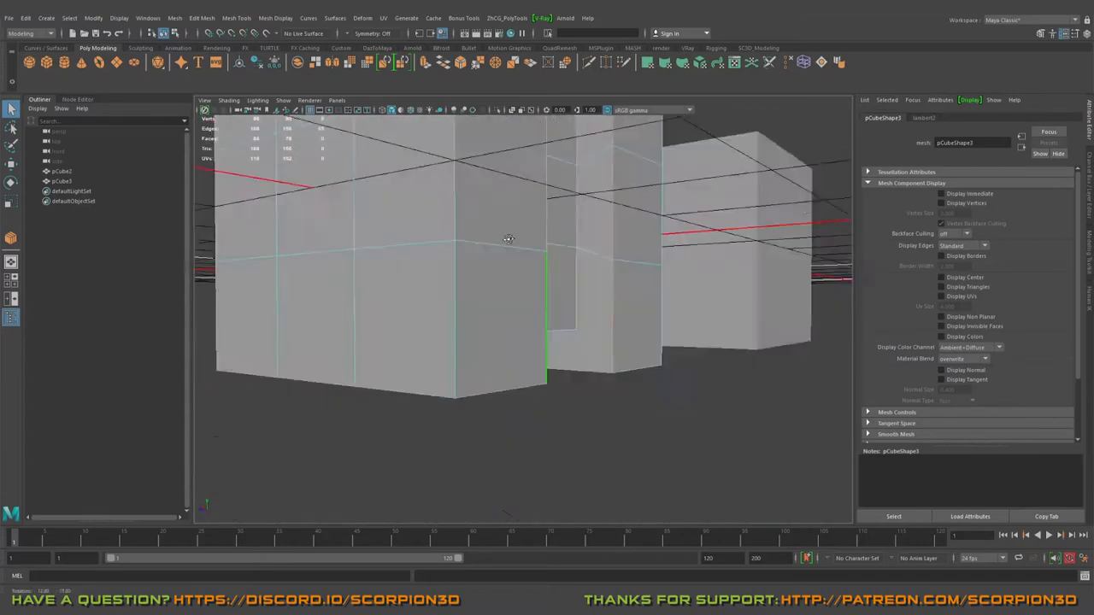
left_click_drag(509, 239, 469, 231)
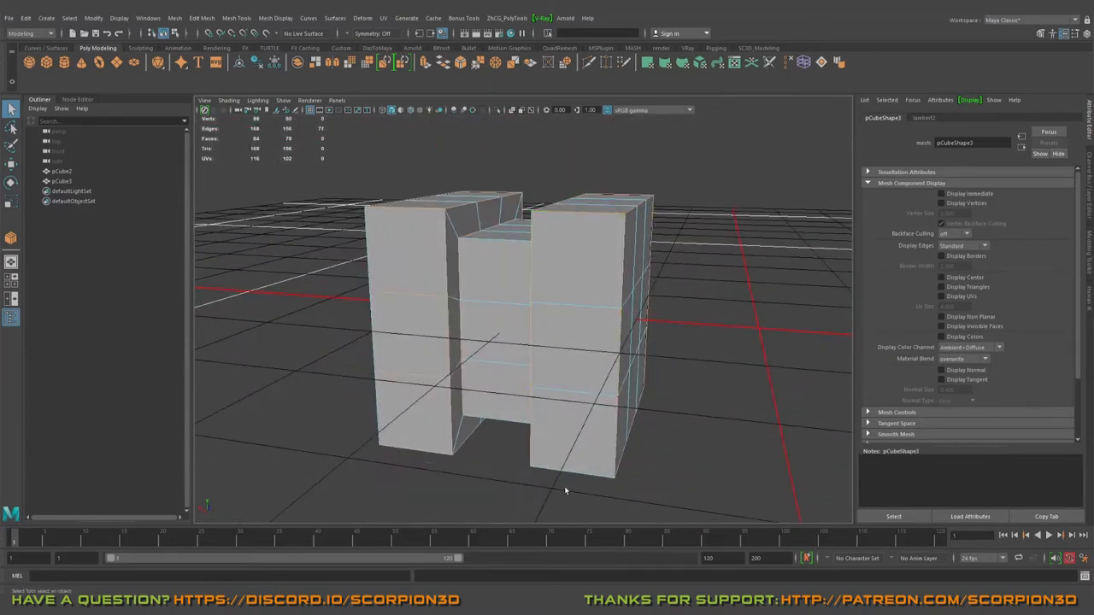
left_click_drag(564, 490, 465, 378)
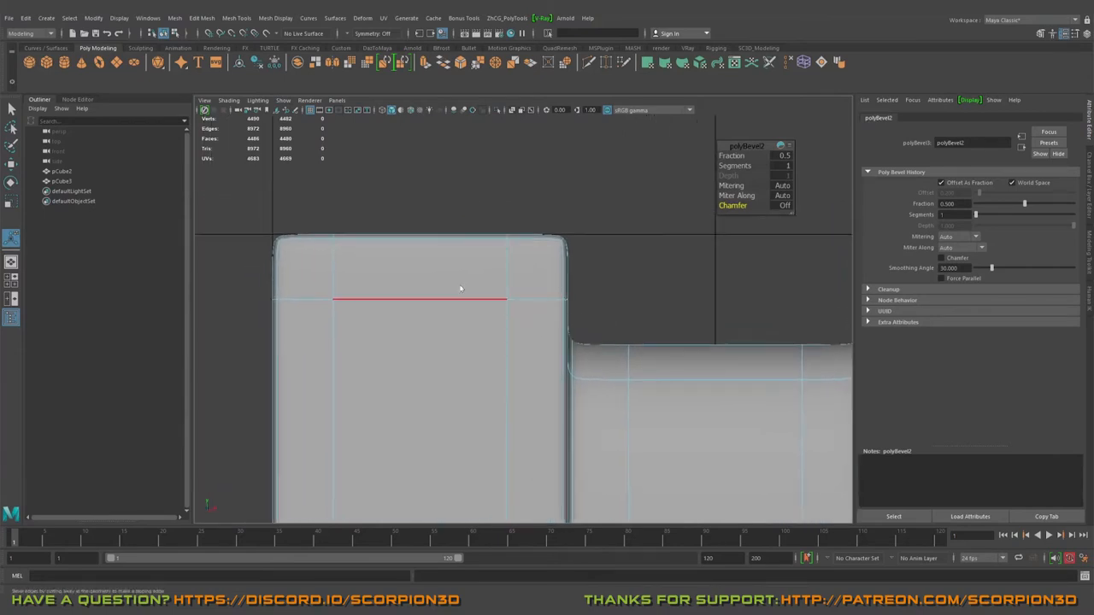
- Bevel the selected border edges with Fraction 0.5 and 1 segment
left_click(64, 182)
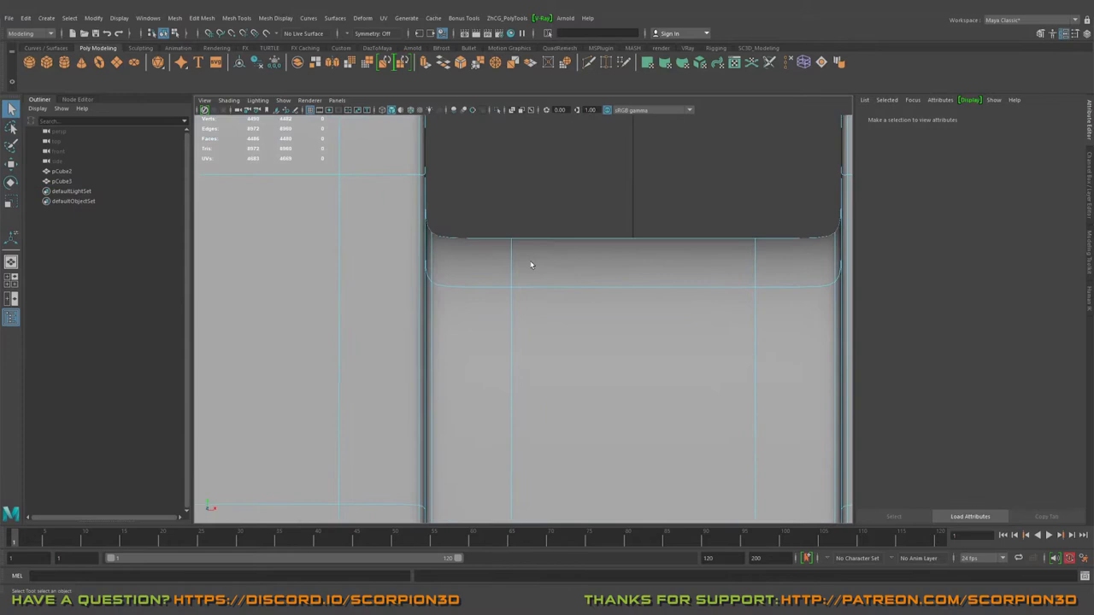
- Show the H model as wireframe, select pCube1 and switch to edge selection
key("4")
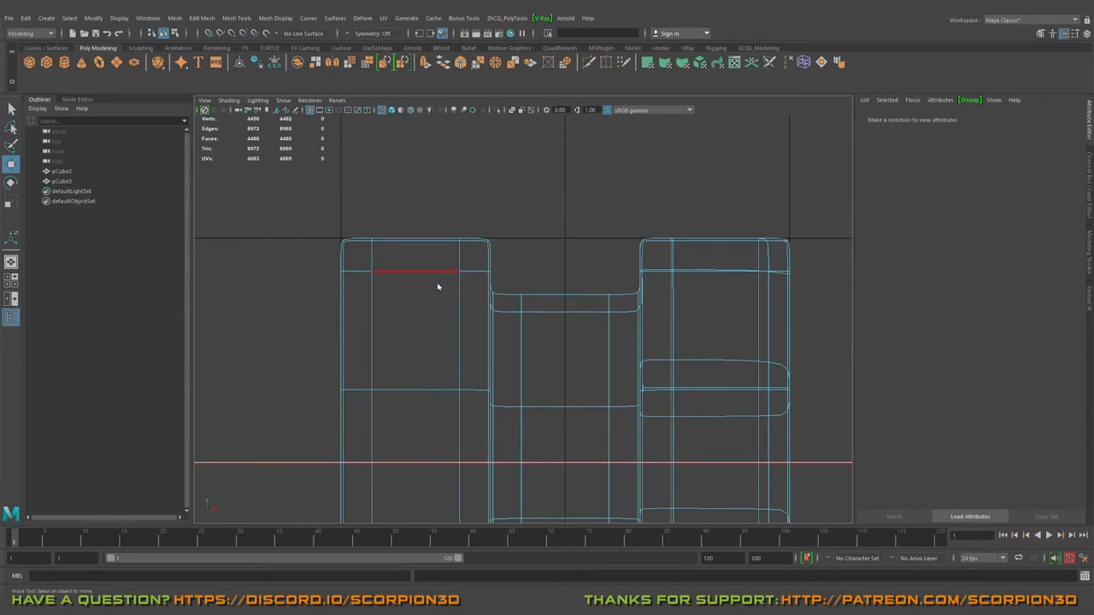
left_click(61, 182)
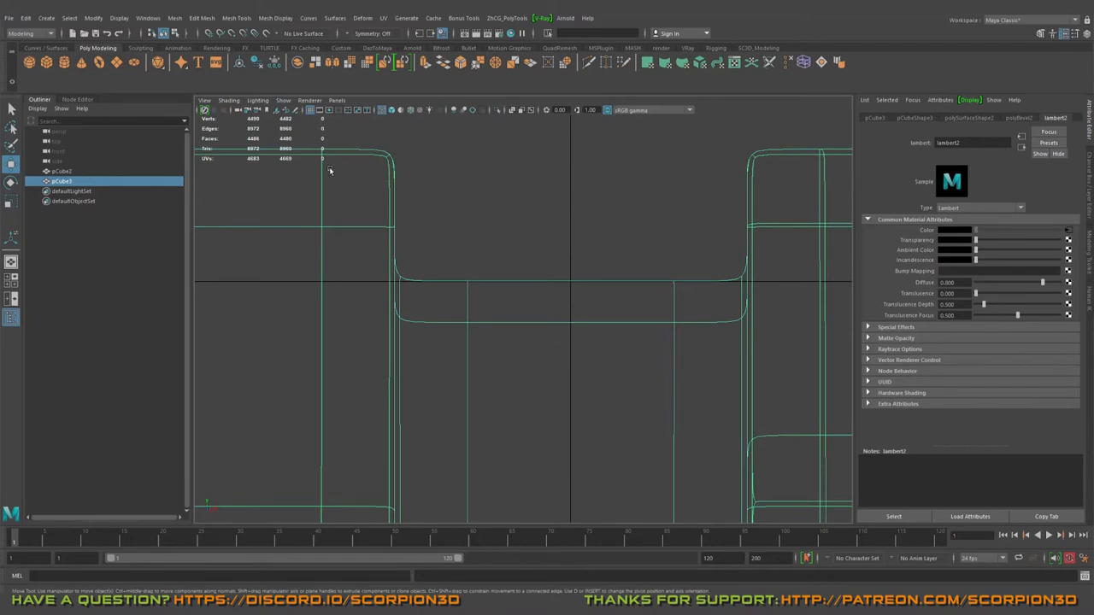
mouse_move(339, 179)
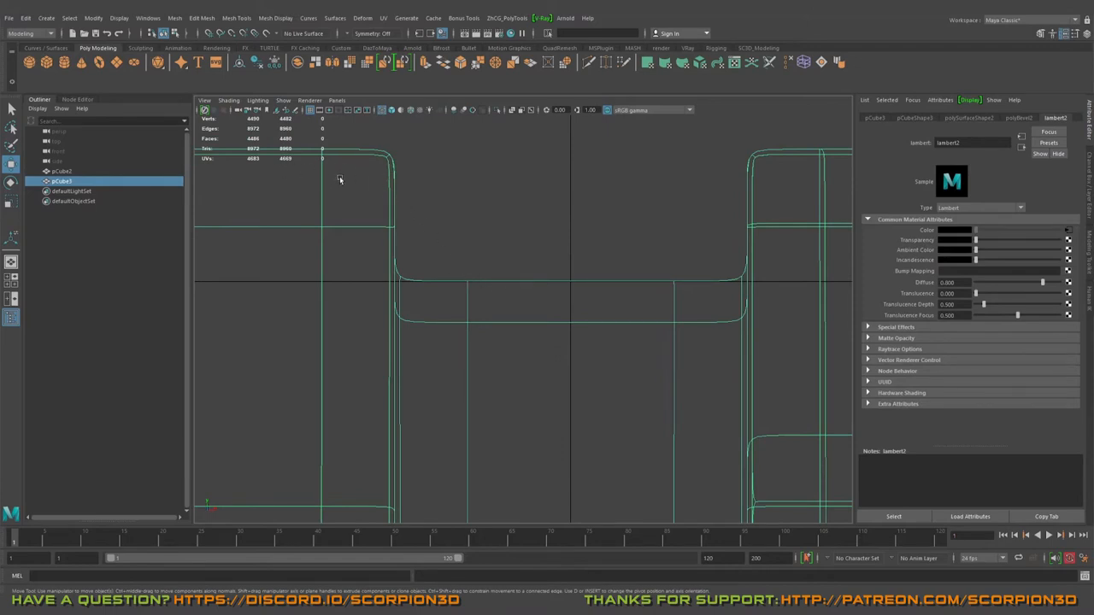
right_click(530, 308)
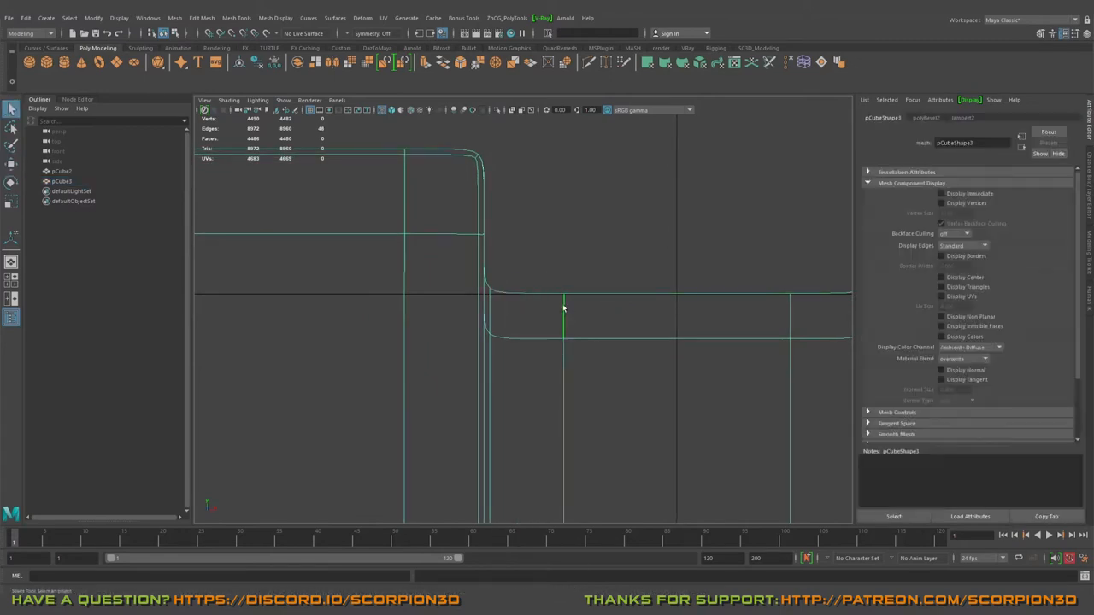
scroll("down", 3)
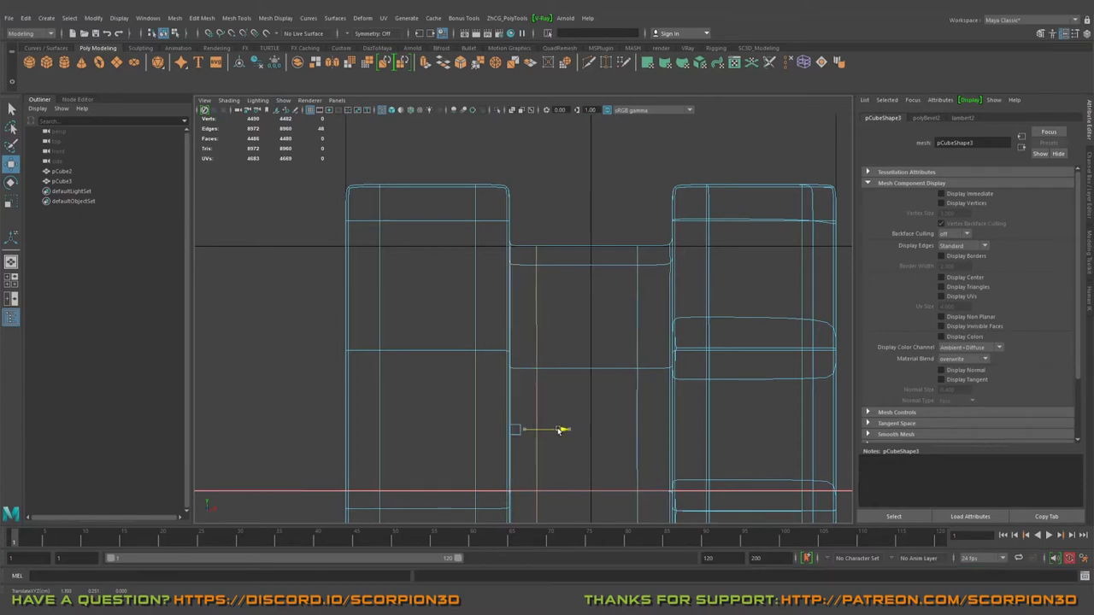
- Cut a supporting edge loop across the beveled H-shaped model
left_click_drag(560, 430, 526, 429)
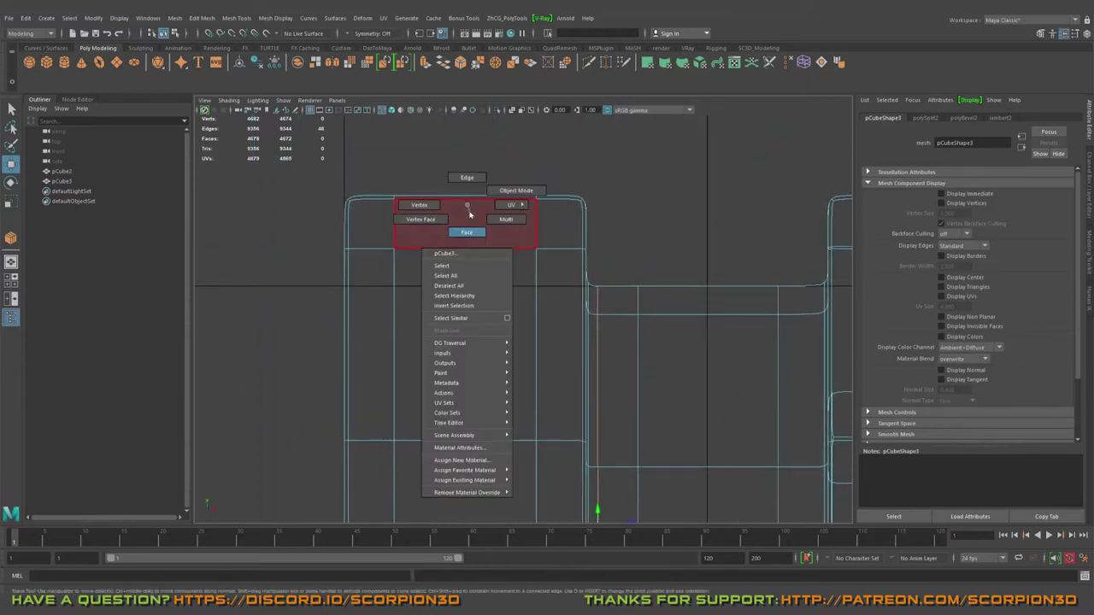
- Return to Object Mode and zoom the view on the H-shaped model
left_click(467, 233)
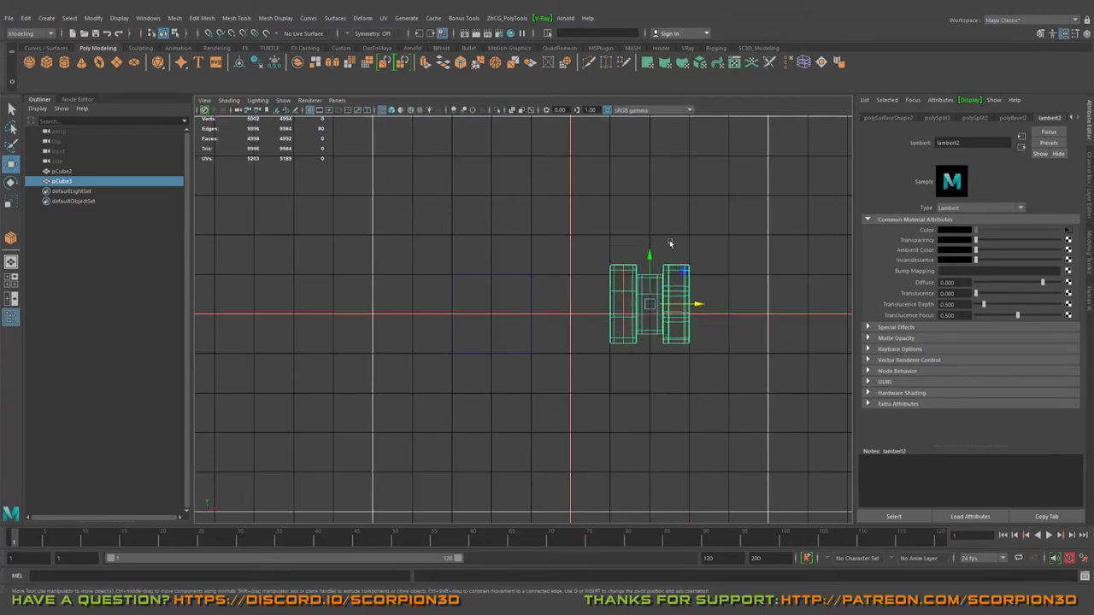
scroll("up", 3)
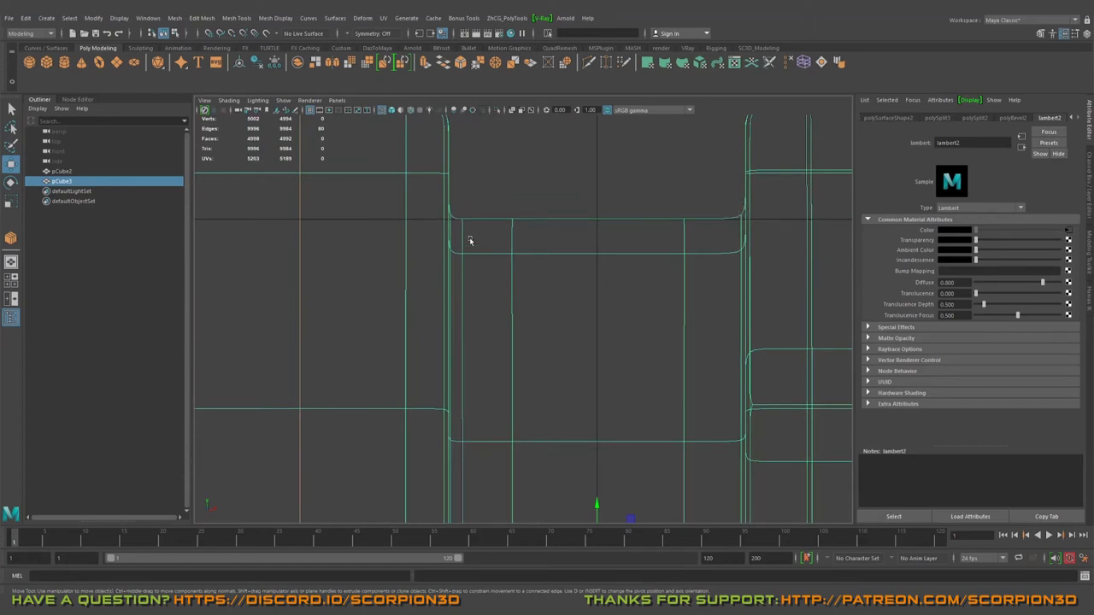
mouse_move(658, 231)
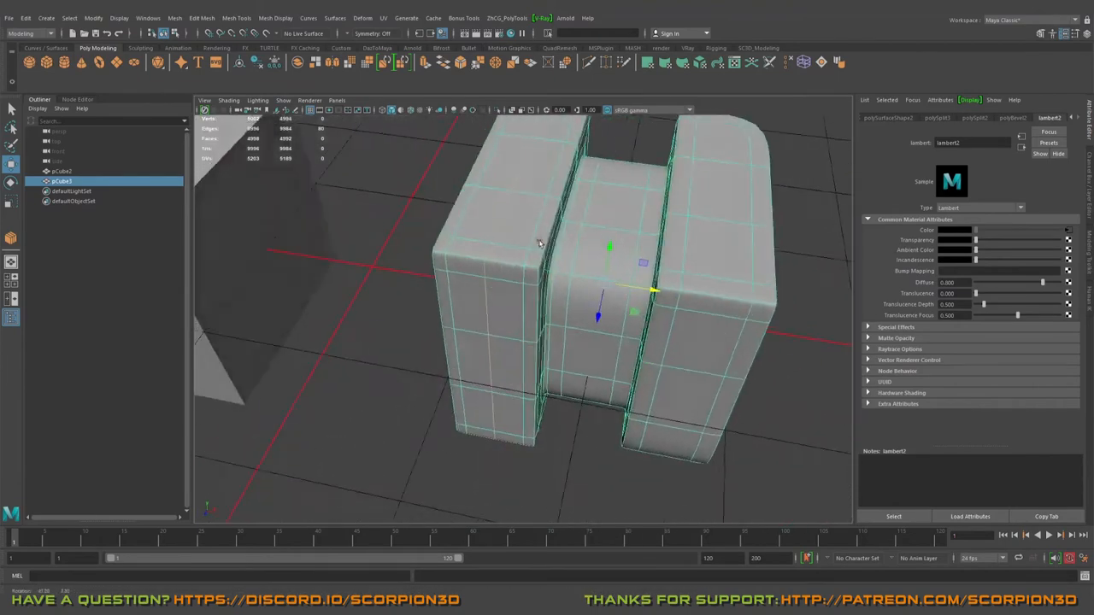
left_click_drag(538, 244, 437, 194)
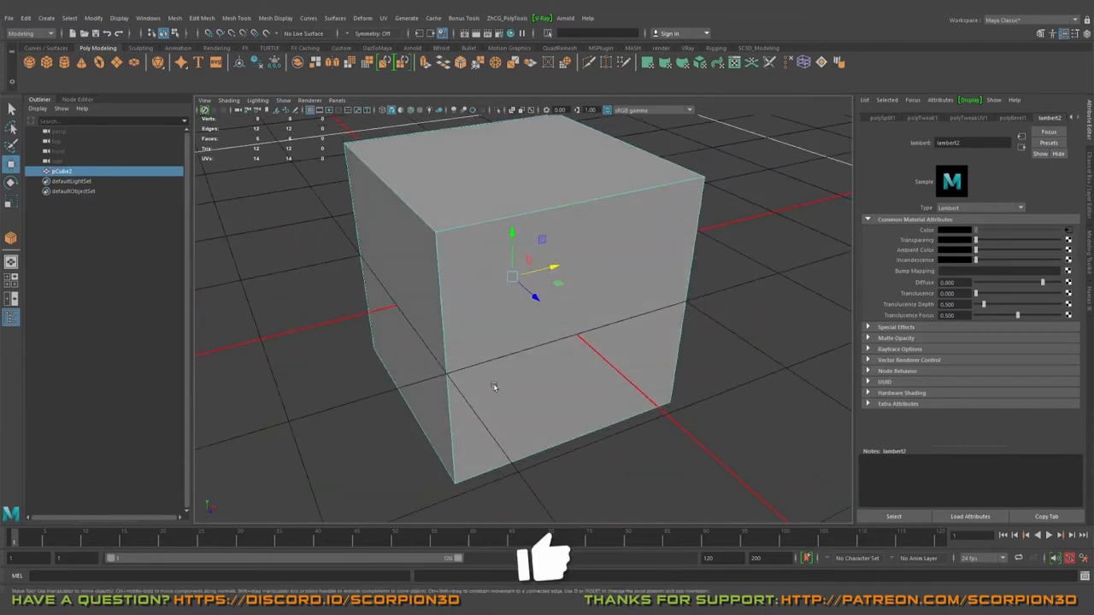
mouse_move(483, 329)
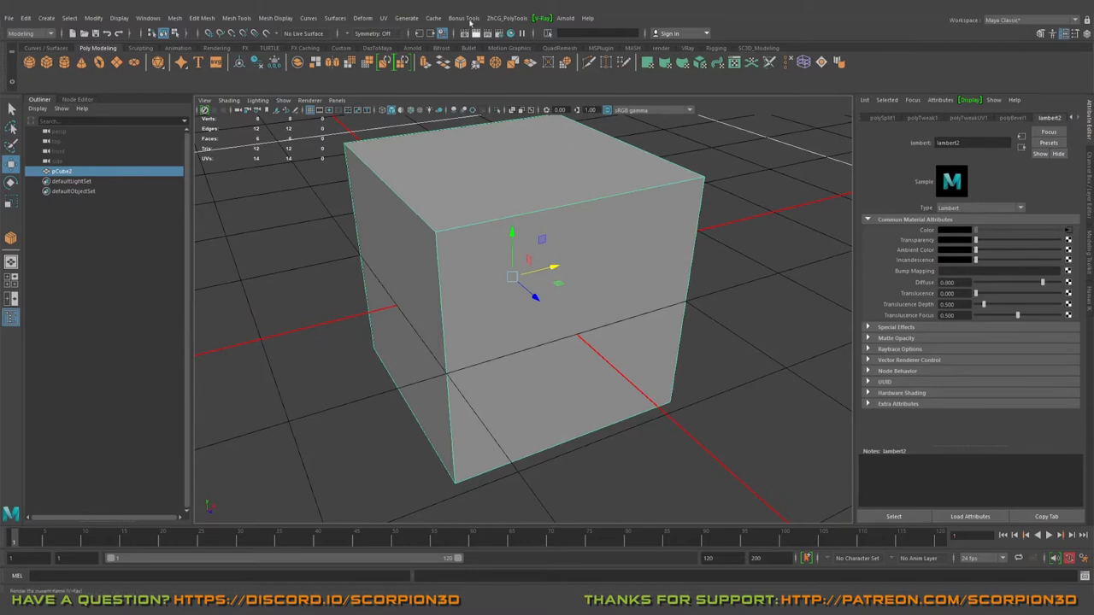
- Assign a new material to the plain cube through its marking menu
right_click(513, 273)
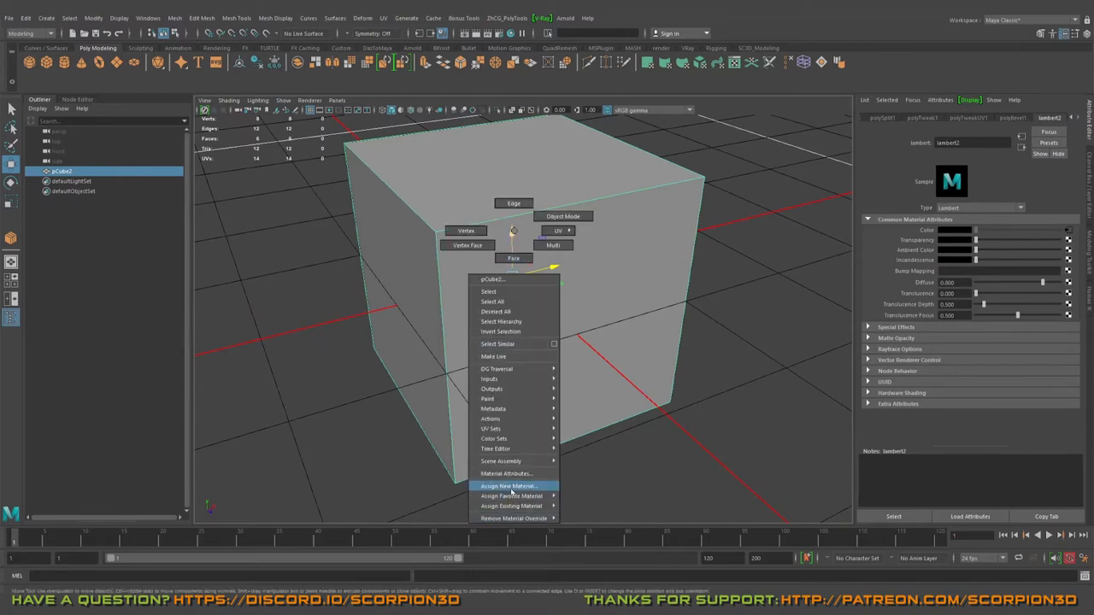
left_click(509, 486)
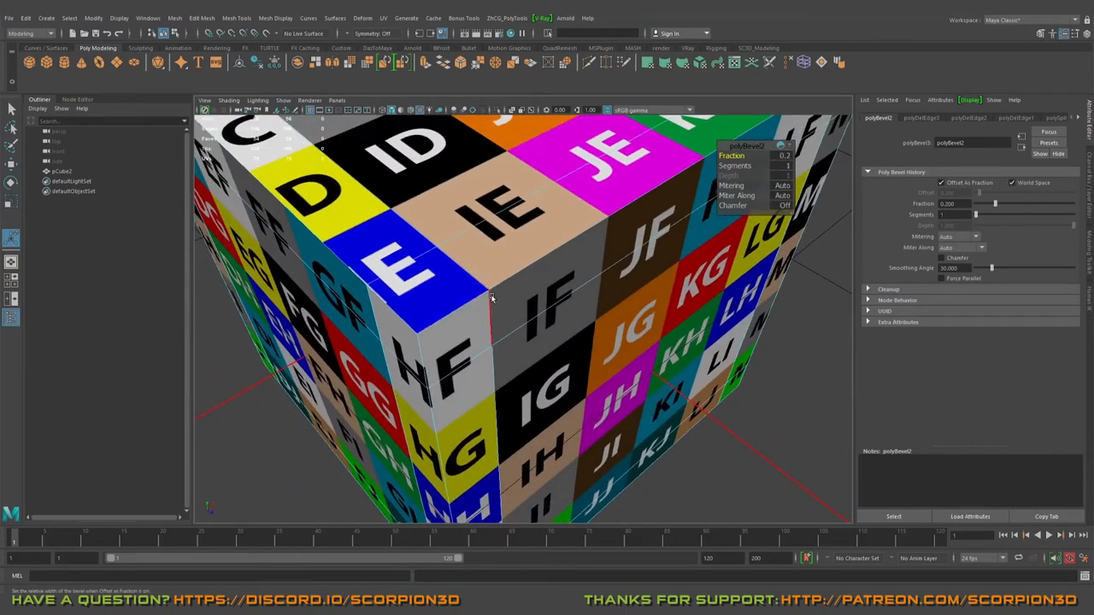
mouse_move(471, 291)
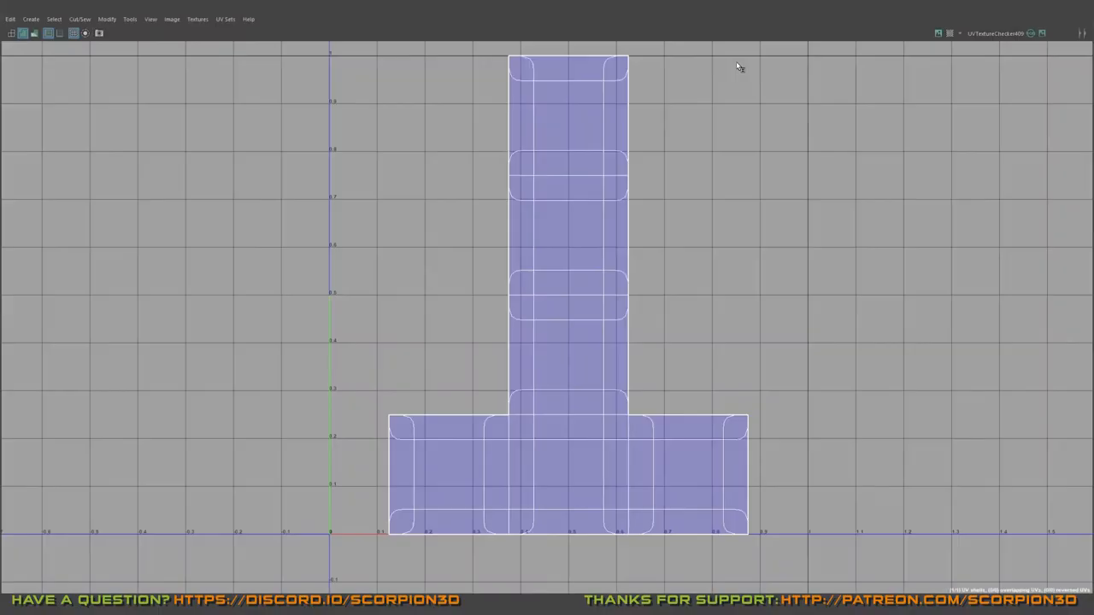
mouse_move(548, 270)
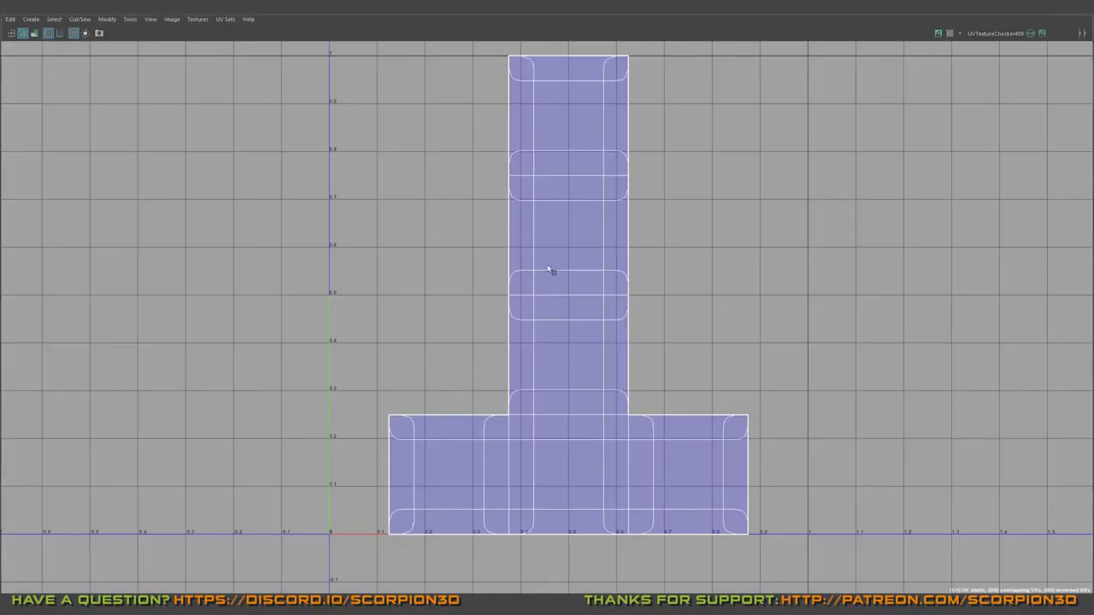
- Display the lettered colour checker image behind the cube's UV layout
left_click(935, 32)
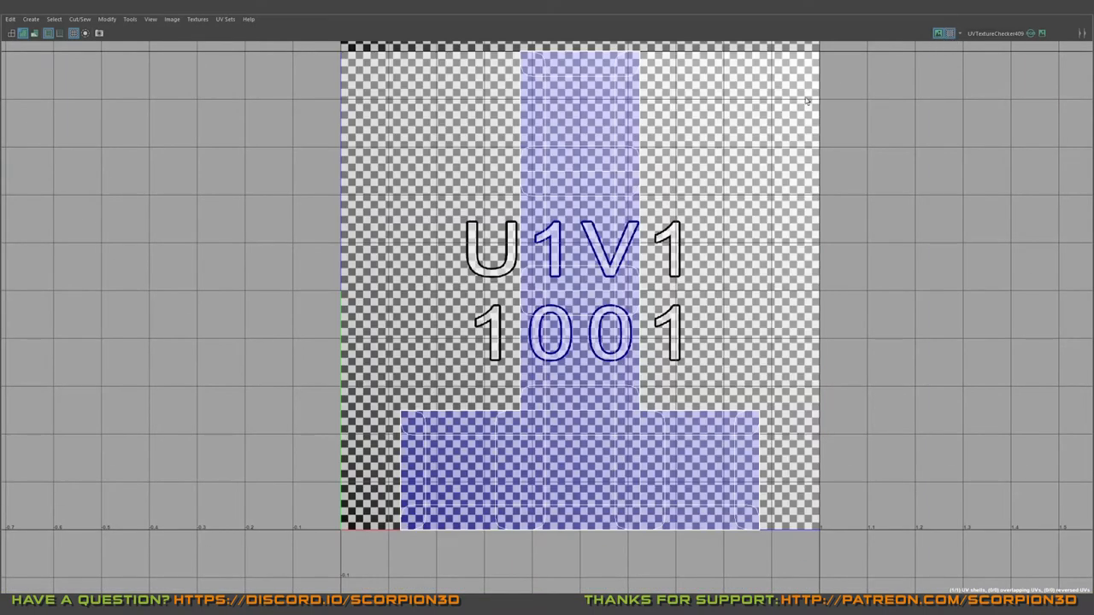
left_click(938, 32)
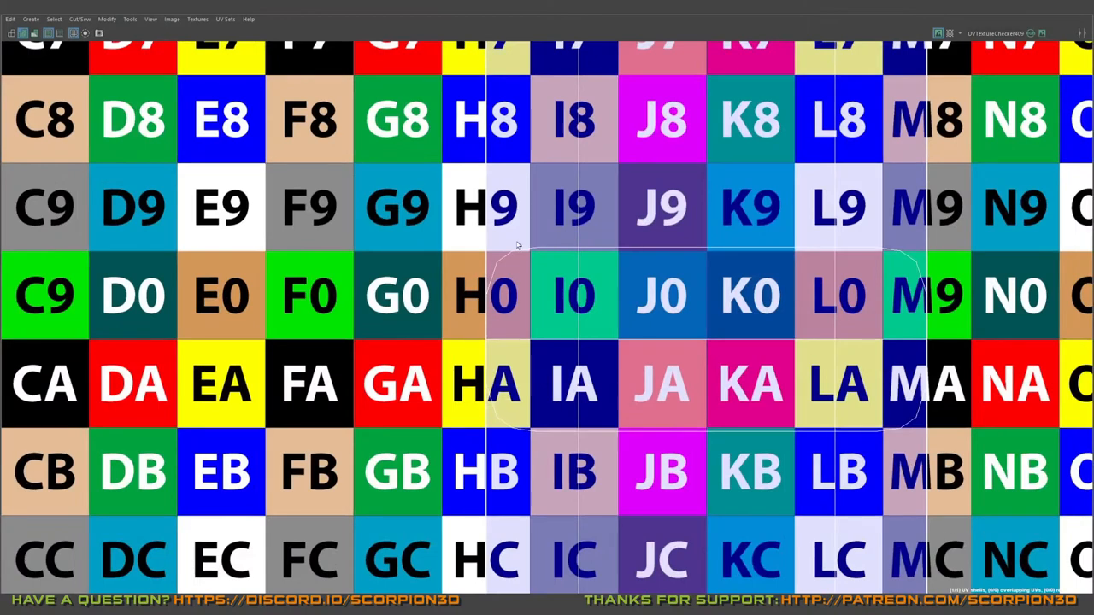
mouse_move(902, 252)
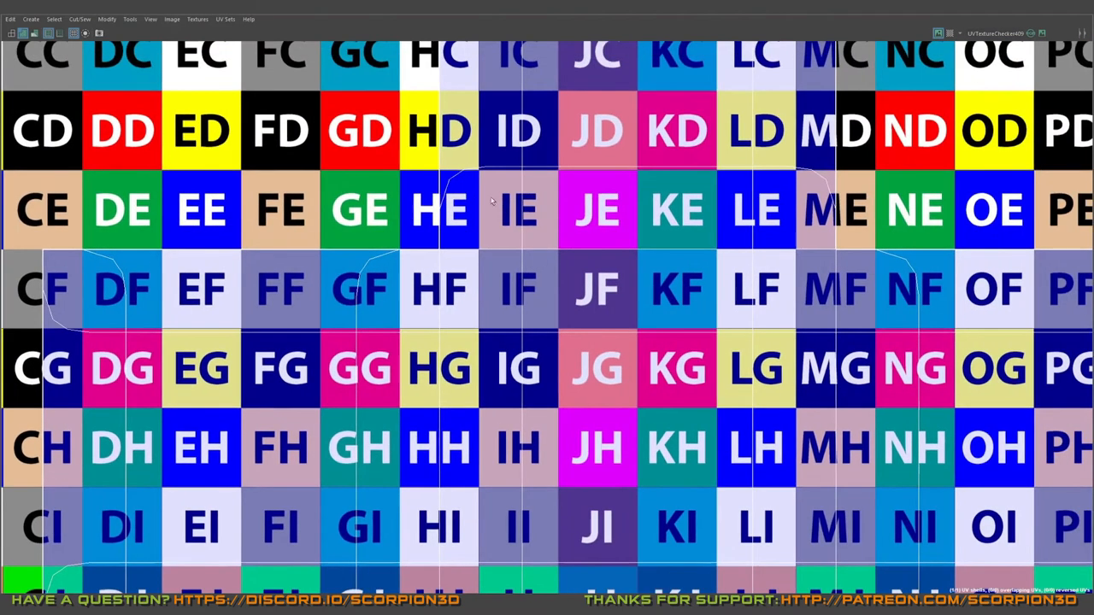
scroll("down", 3)
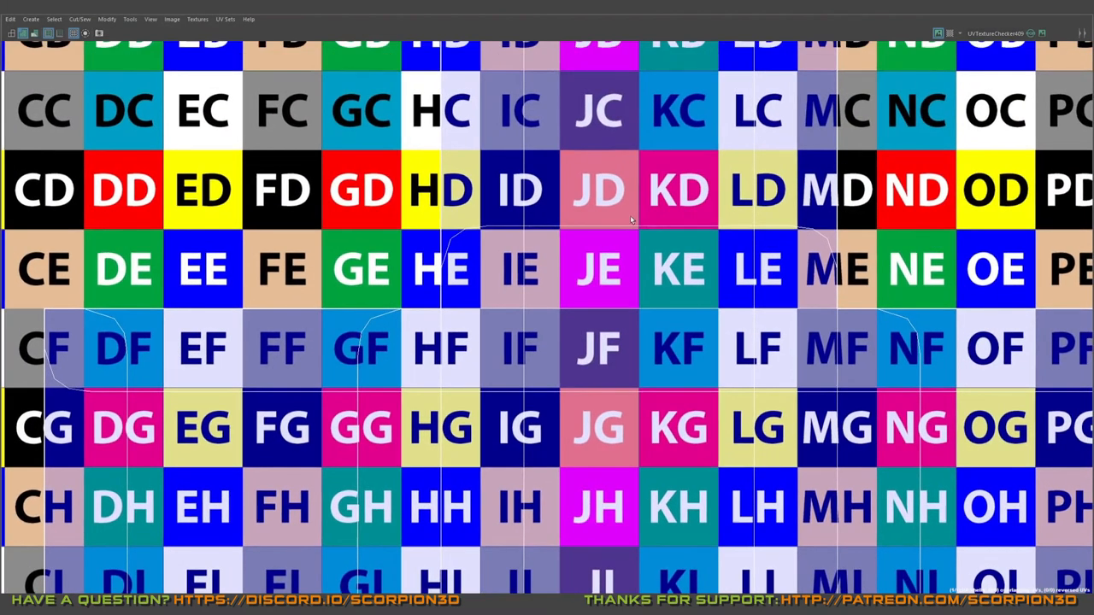
mouse_move(801, 224)
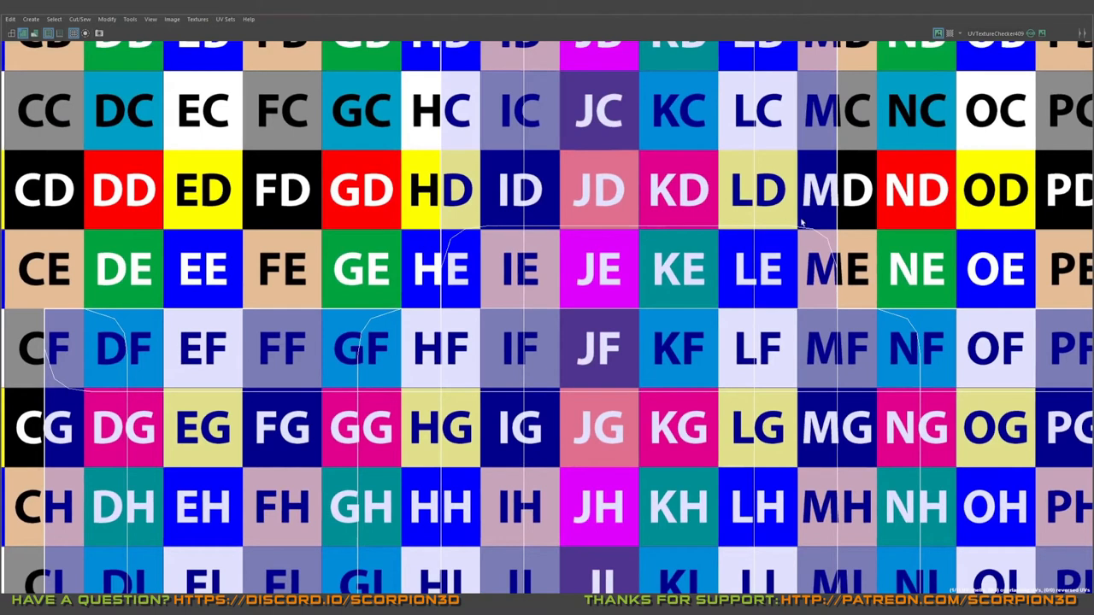
mouse_move(461, 233)
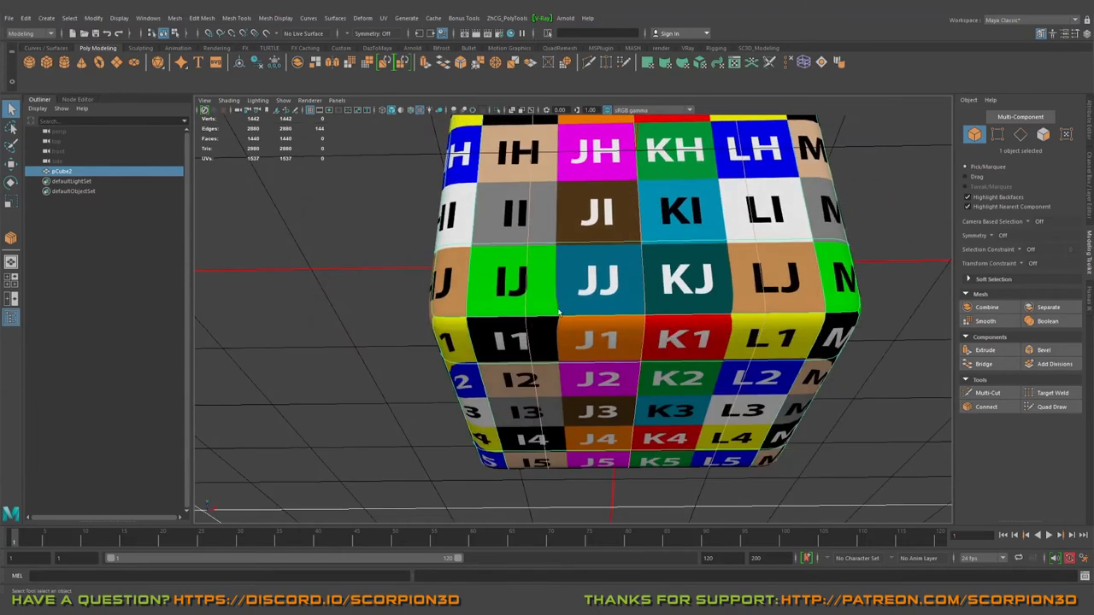
mouse_move(586, 312)
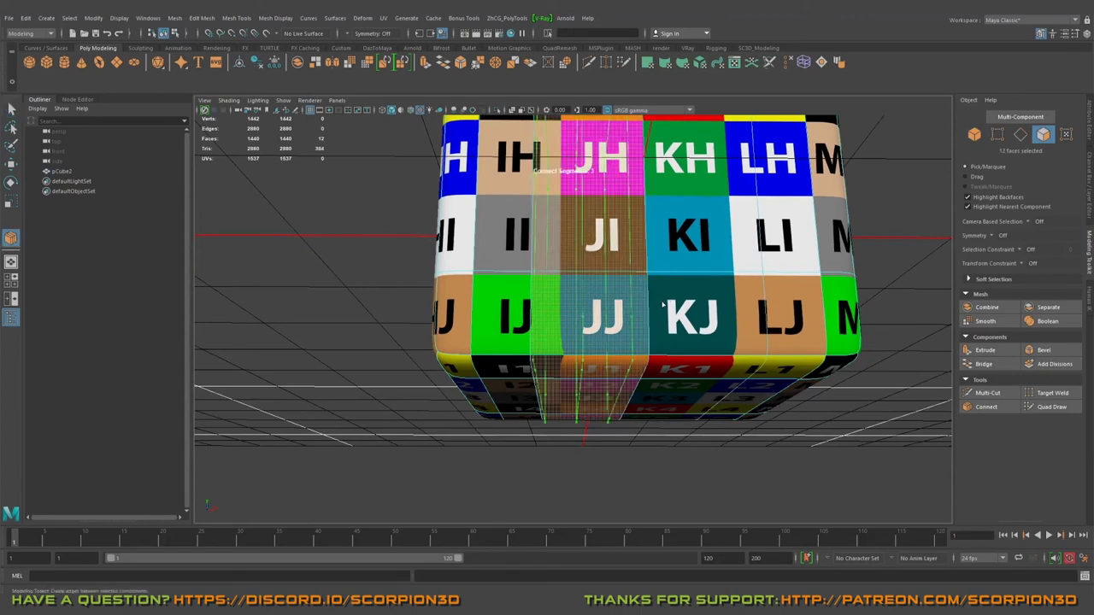
- Connect the selected face column to insert a vertical edge loop
left_click(988, 407)
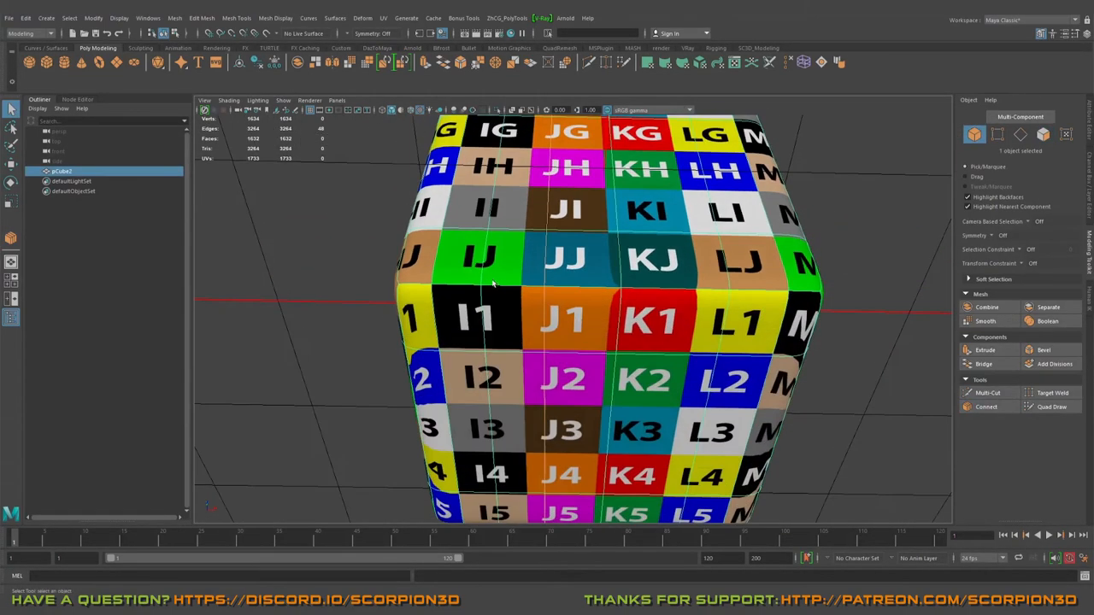
mouse_move(659, 294)
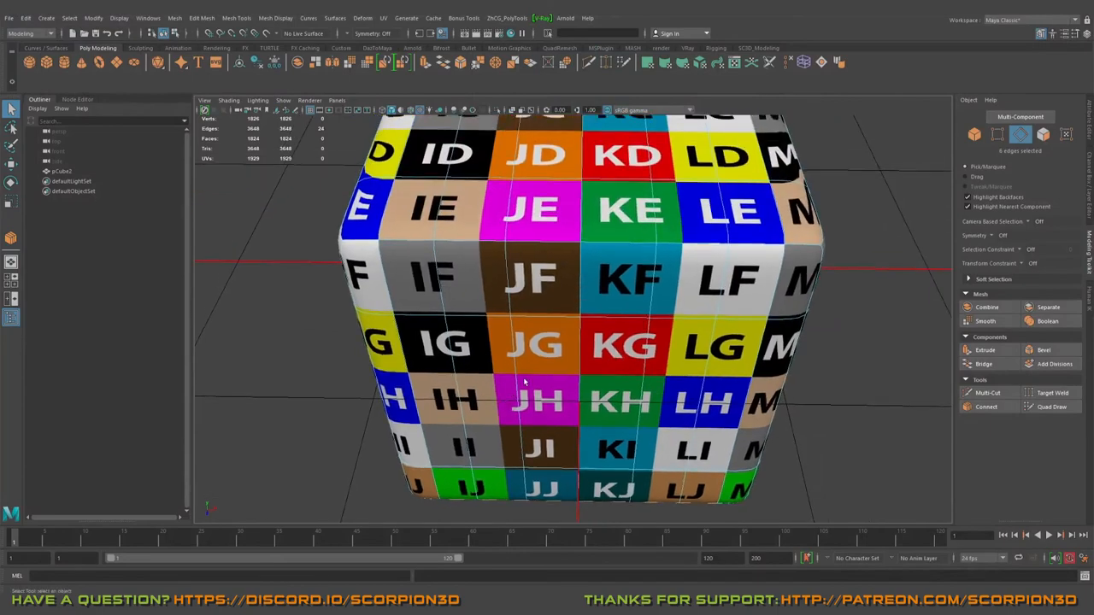
- Adjust the newly added vertical edge loops on the cube's front
left_click_drag(526, 382, 611, 331)
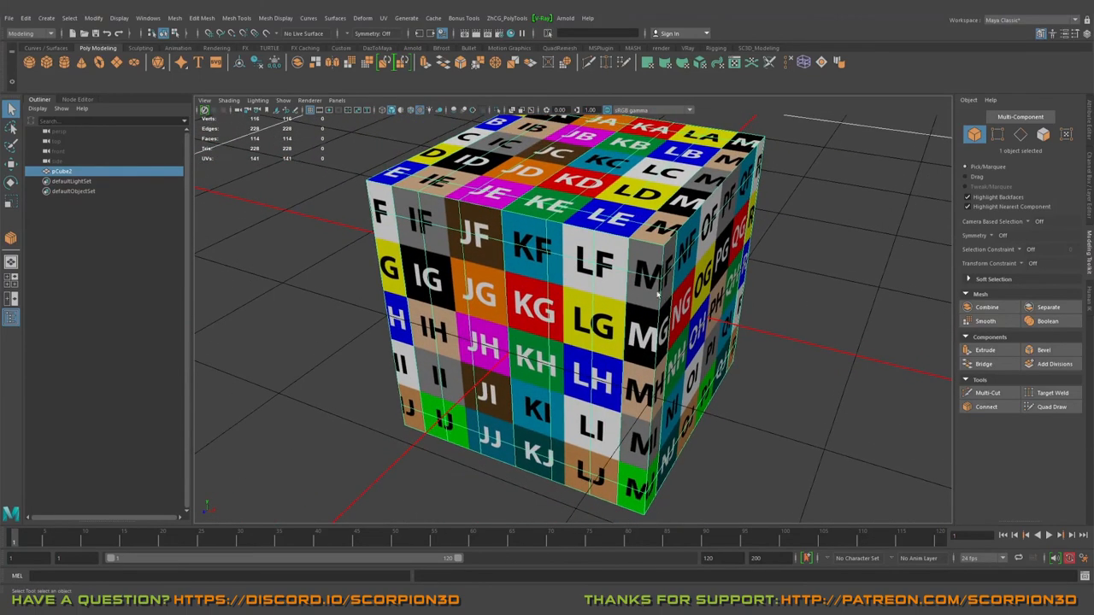
- Bevel the cube's top supporting edges and orbit to inspect the softly rounded corners
left_click_drag(658, 290, 663, 334)
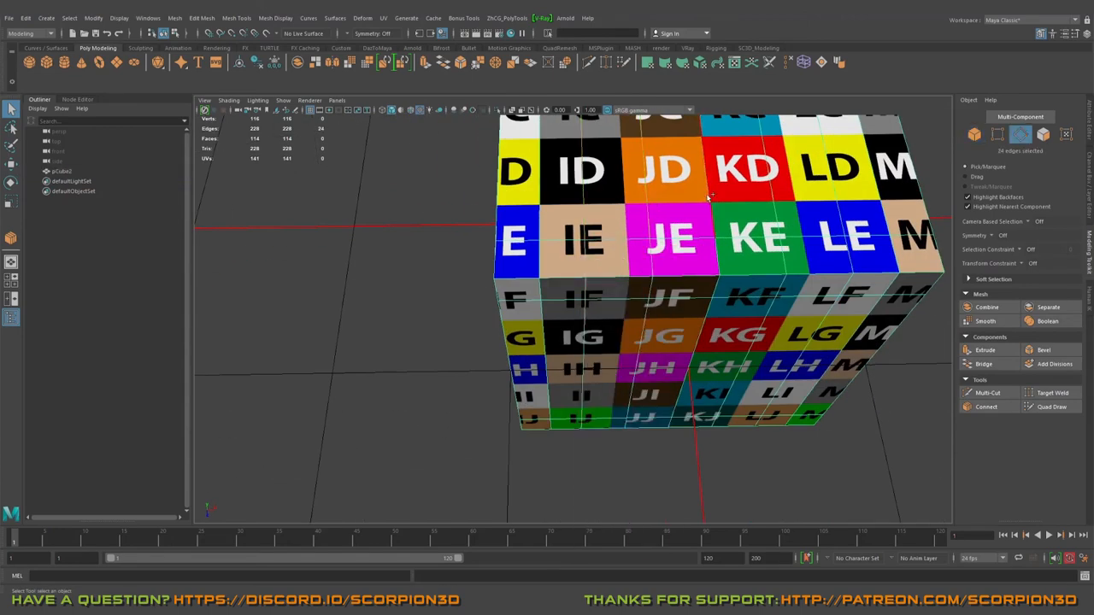
left_click(763, 179)
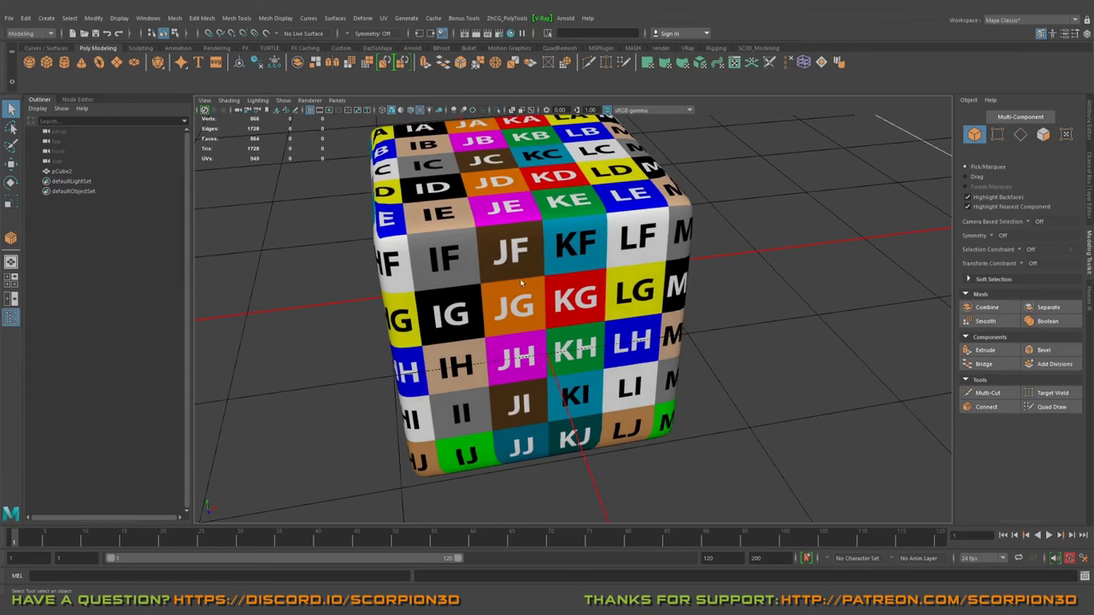
left_click_drag(522, 282, 671, 312)
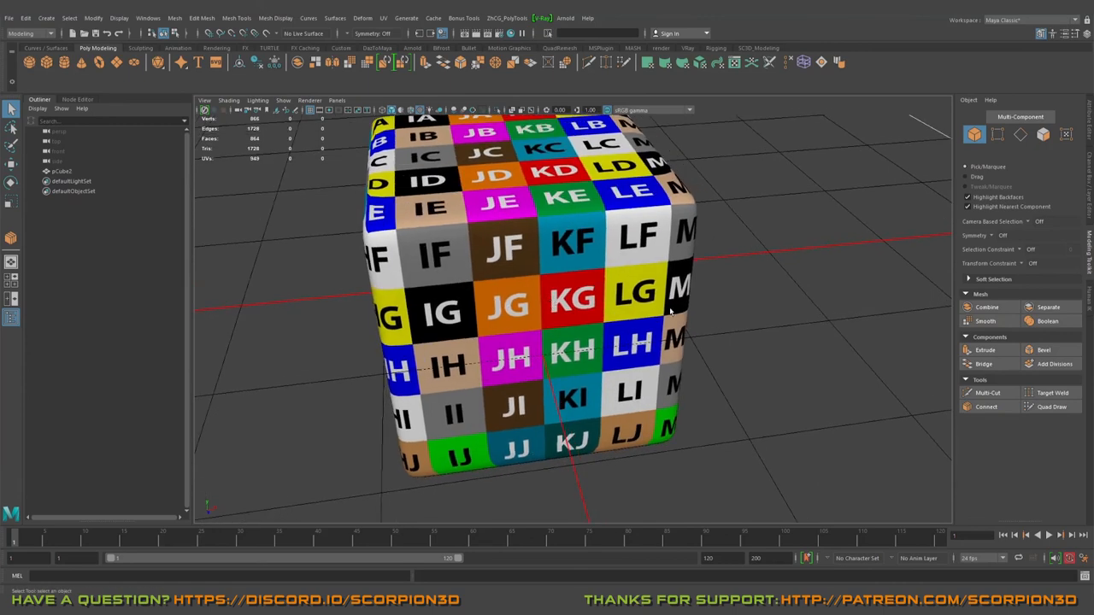